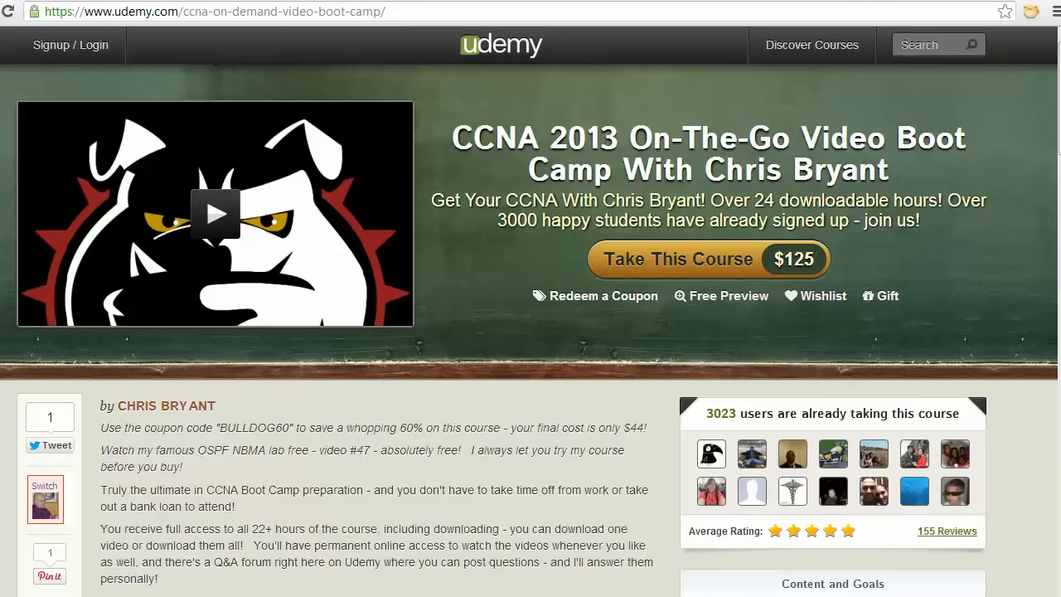
- Redeem coupon BULLDOG60 on the CCNA boot camp course, cutting the price from $125 to $44
click(603, 295)
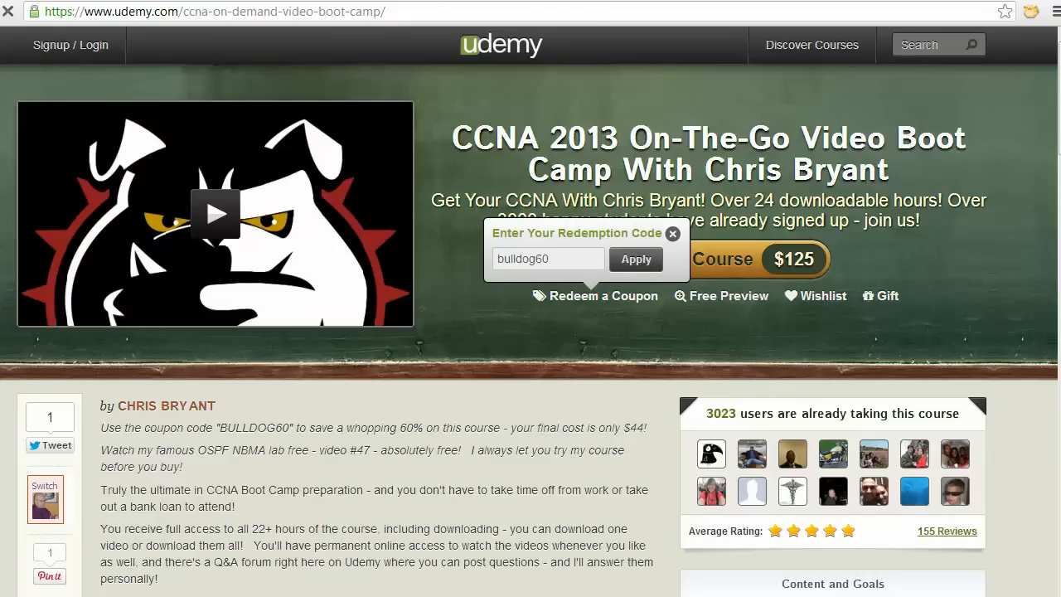
click(637, 258)
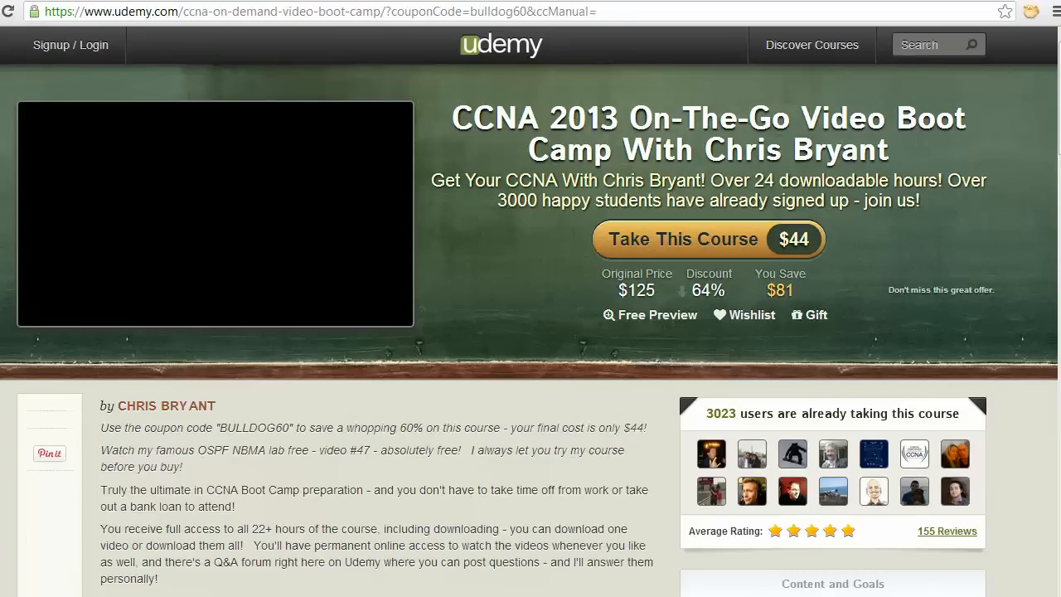